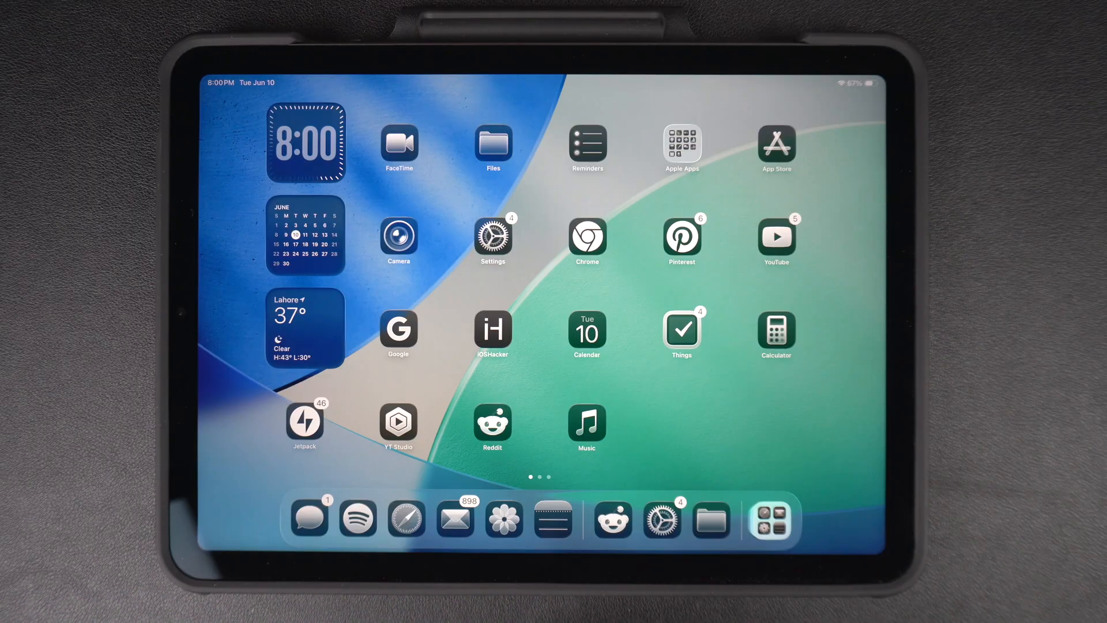
# - Launch Safari from the Dock as a floating window showing the iOS 26 beta article
pyautogui.click(492, 332)
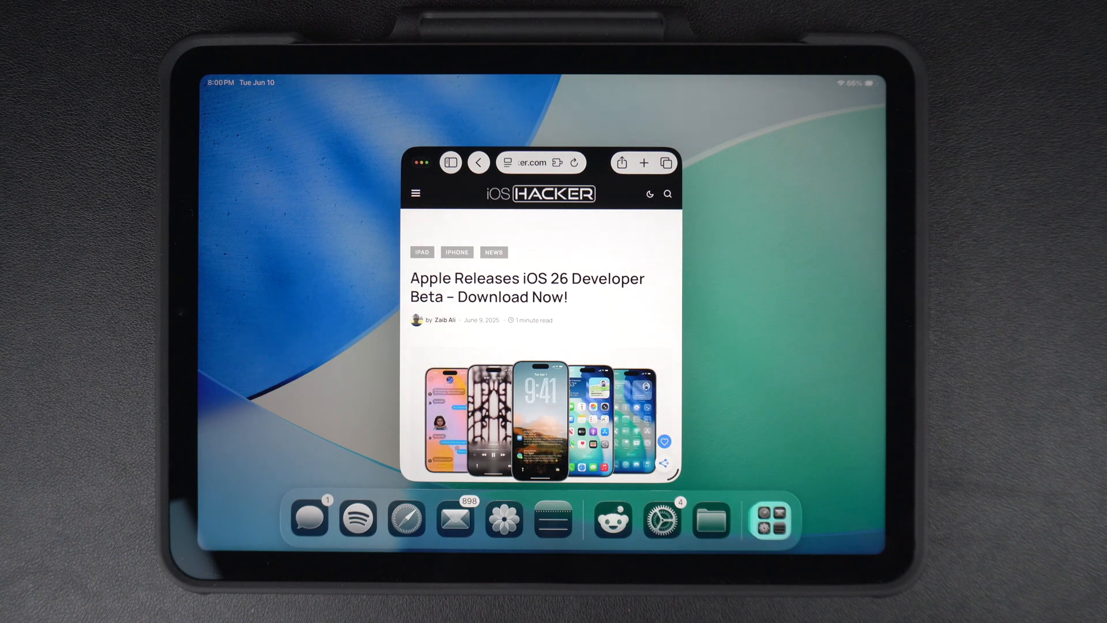
# - Add Files and Notes as extra overlapping floating windows beside Safari
pyautogui.click(711, 520)
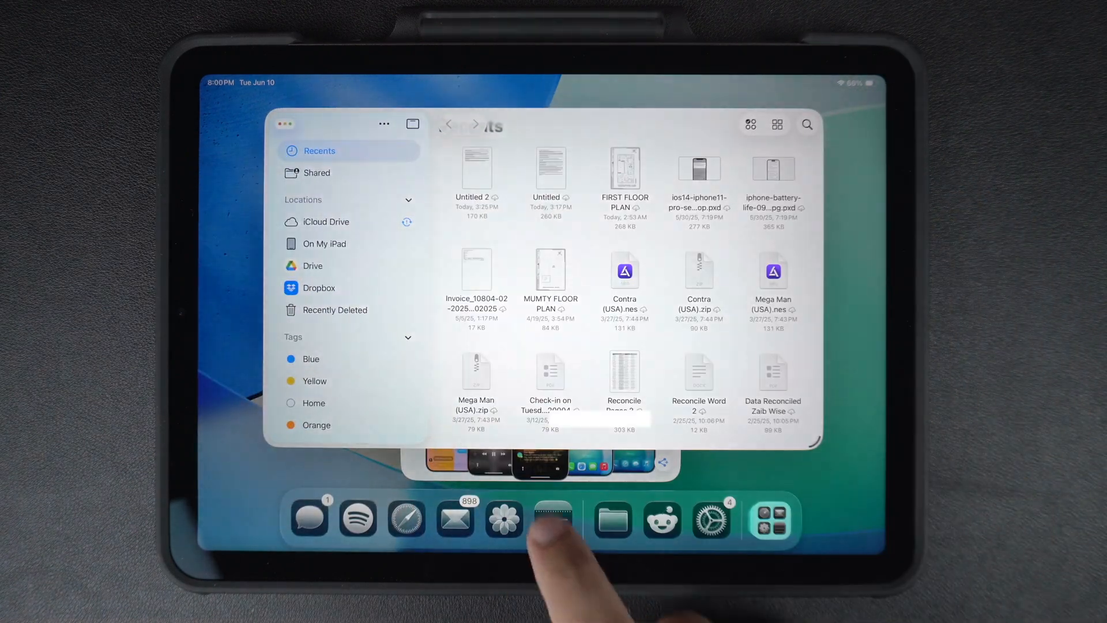
pyautogui.click(553, 520)
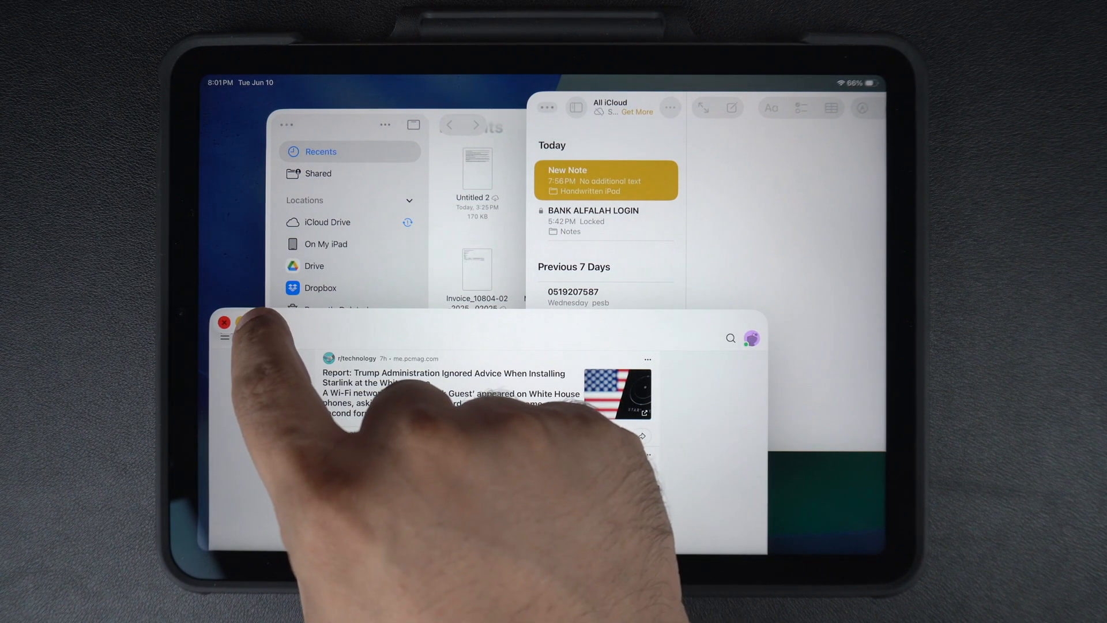
# - Tile the Files, Notes, Reddit and Safari windows into four screen quadrants
pyautogui.click(258, 324)
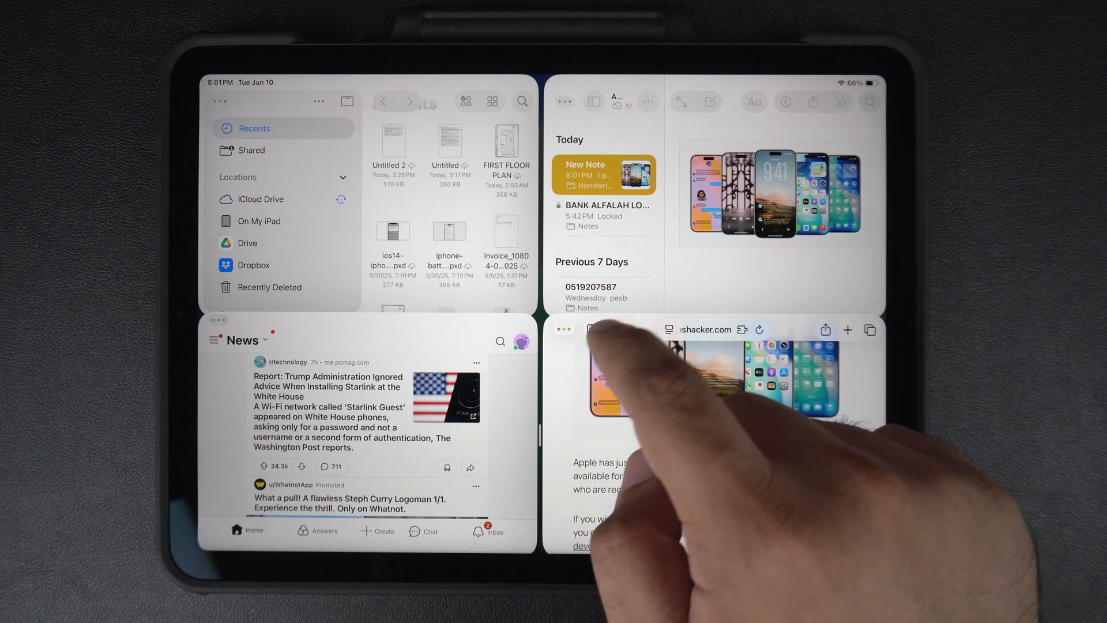
# - Make the Safari article full screen and browse its File, Edit and other menus
pyautogui.click(563, 329)
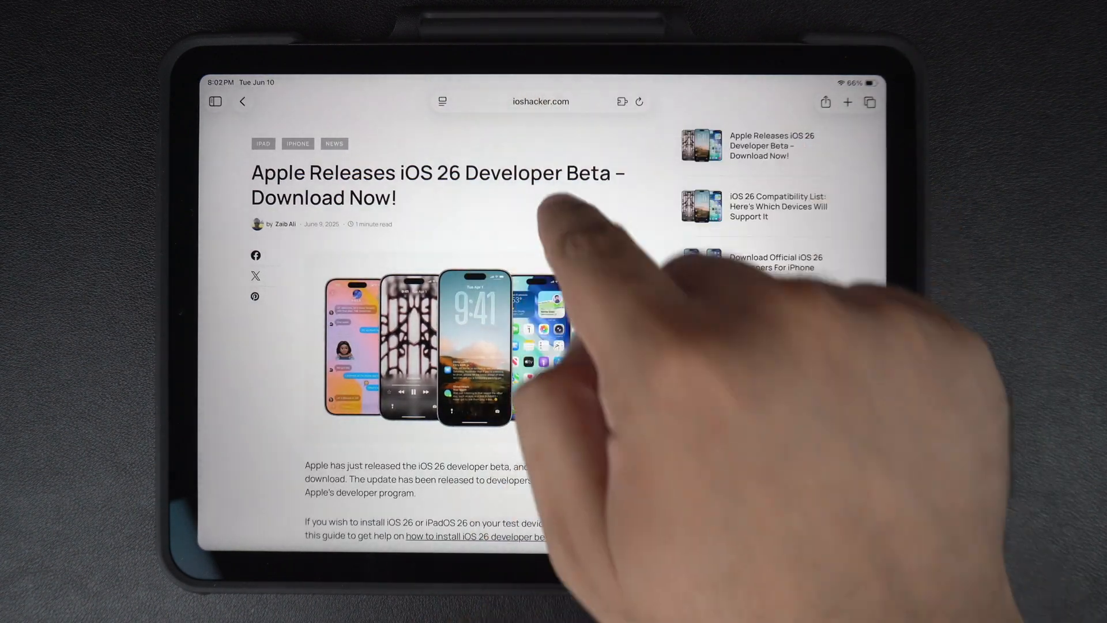
pyautogui.click(468, 82)
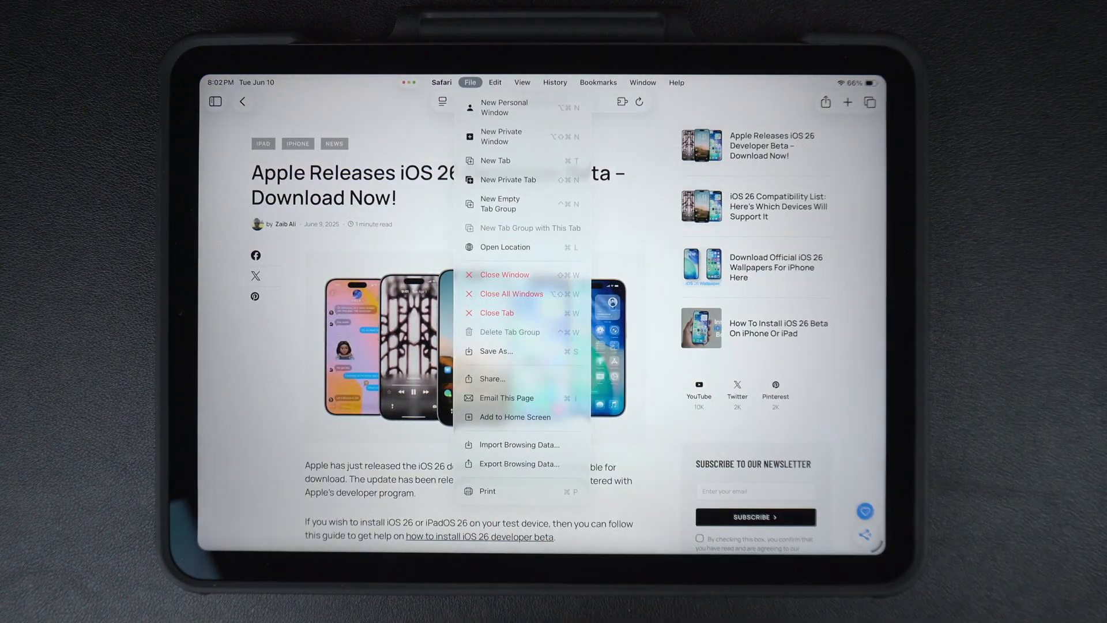
pyautogui.click(495, 83)
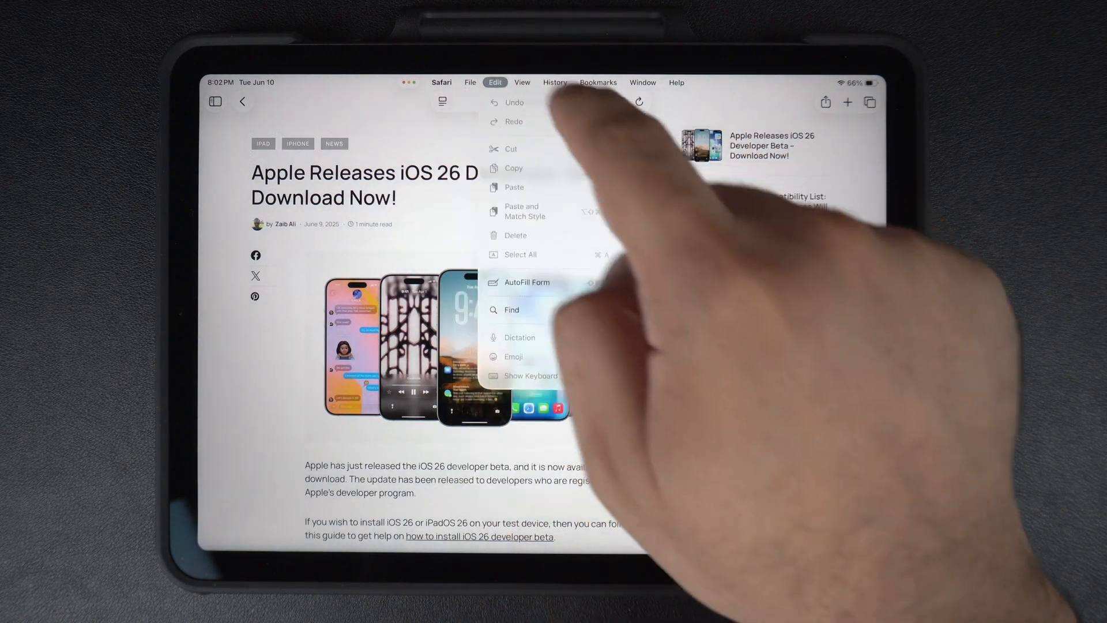
pyautogui.click(642, 82)
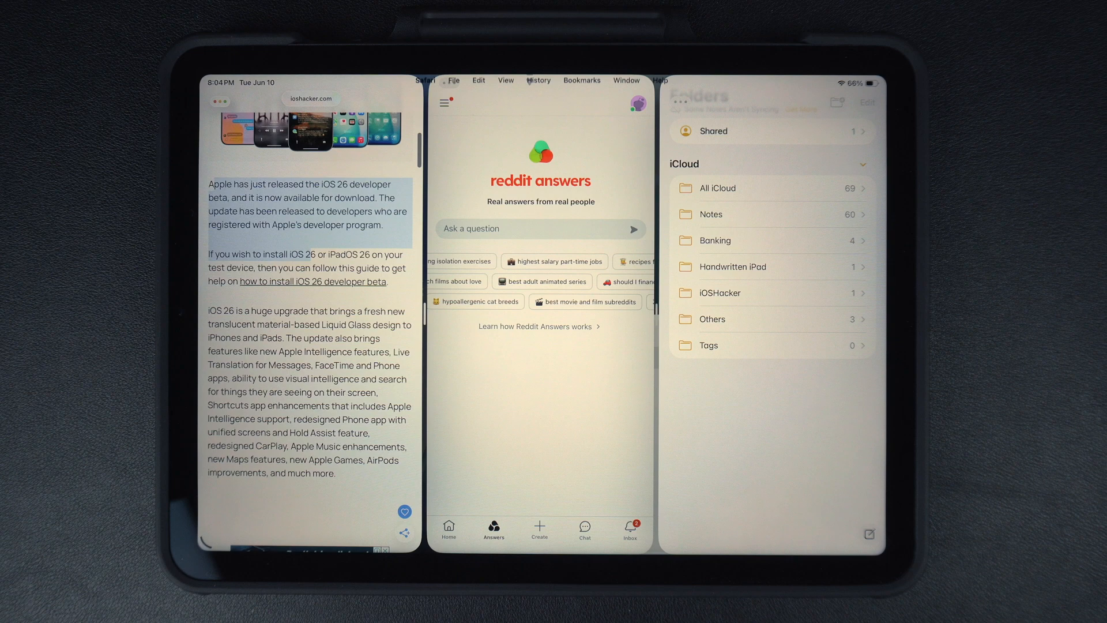
# - Show Safari's File menu over the three-column Safari, Reddit and Notes layout
pyautogui.click(452, 82)
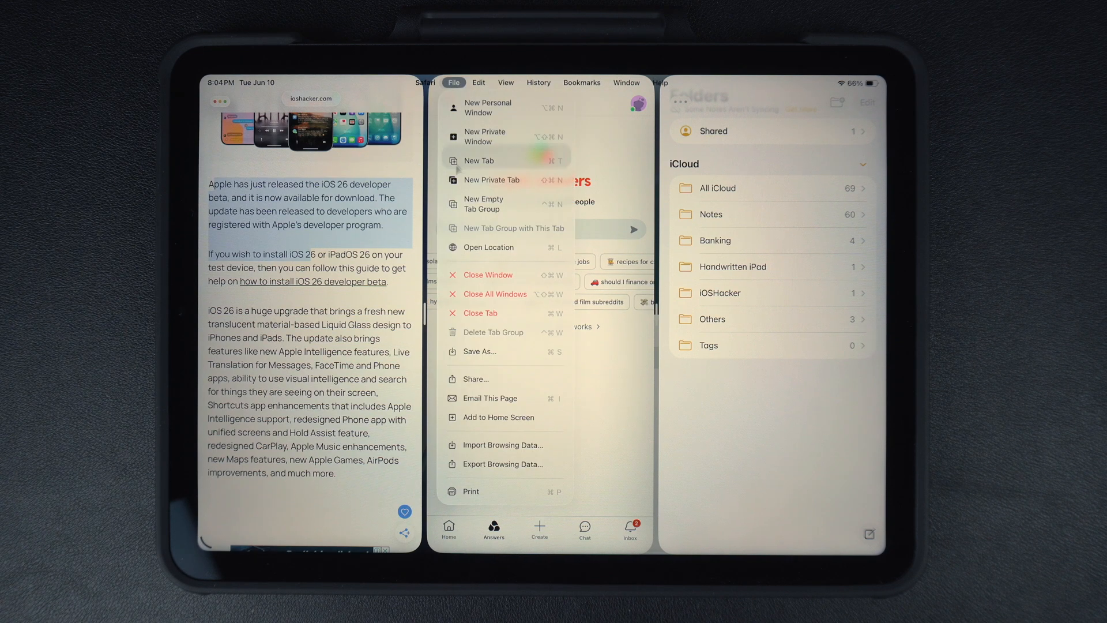